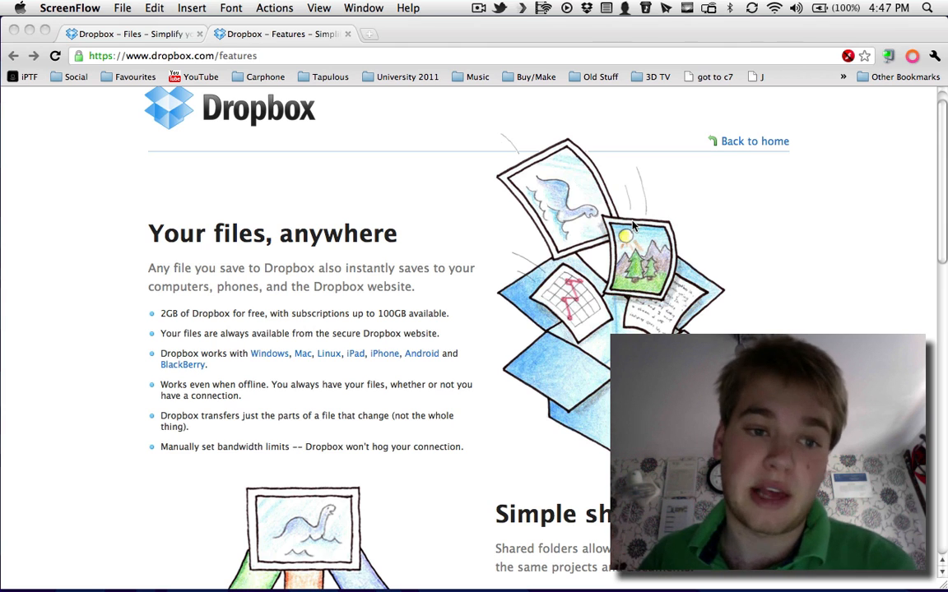
# - Scroll the Dropbox features page past sharing and mobile to 'Your stuff is safe' and Download Dropbox
pyautogui.scroll(-3)
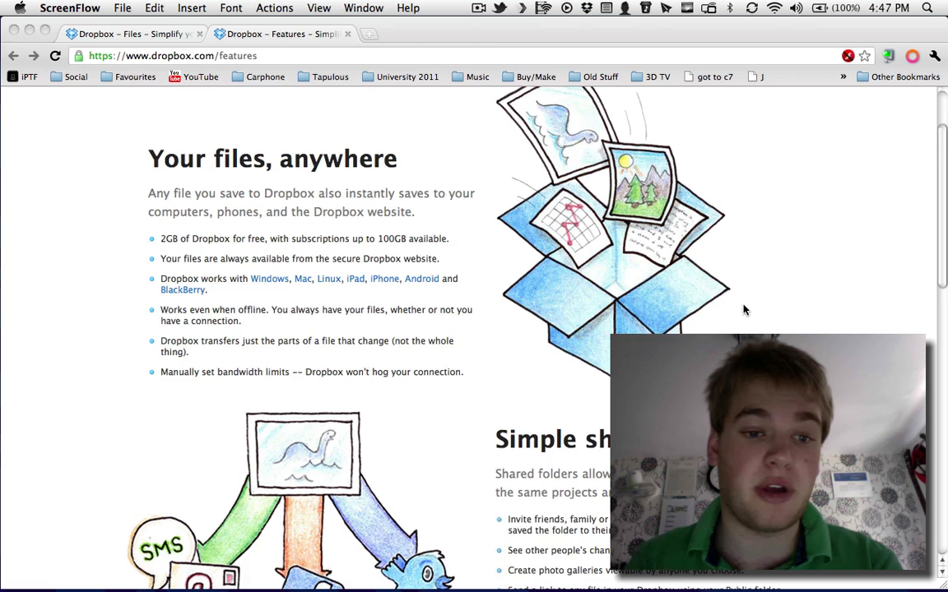
pyautogui.scroll(-3)
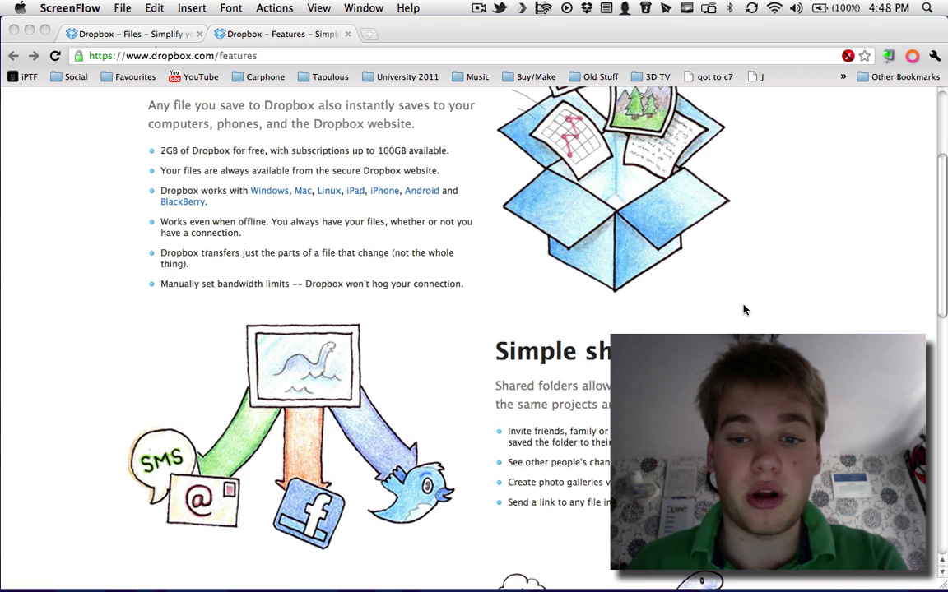
pyautogui.scroll(-3)
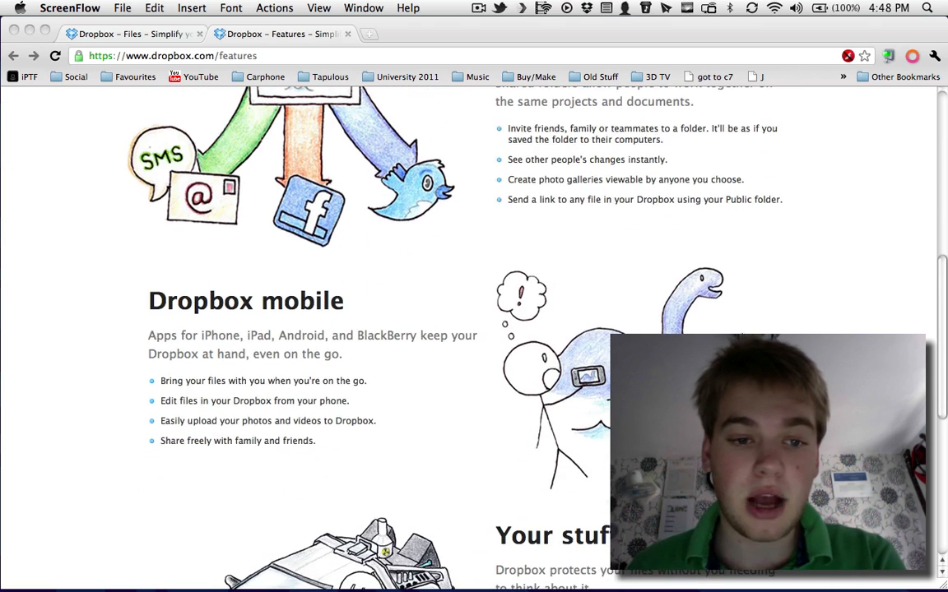
pyautogui.scroll(-3)
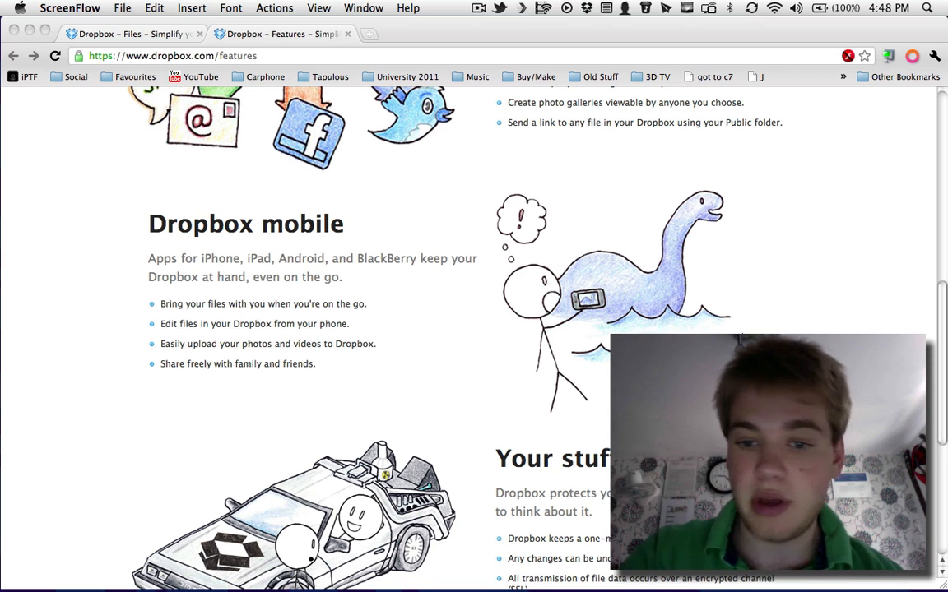
pyautogui.scroll(-3)
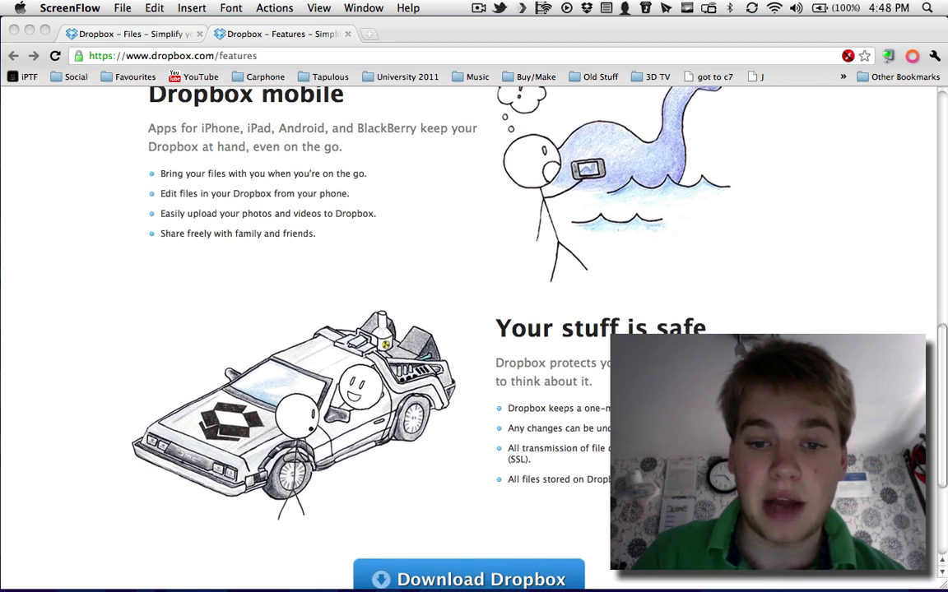
pyautogui.scroll(-3)
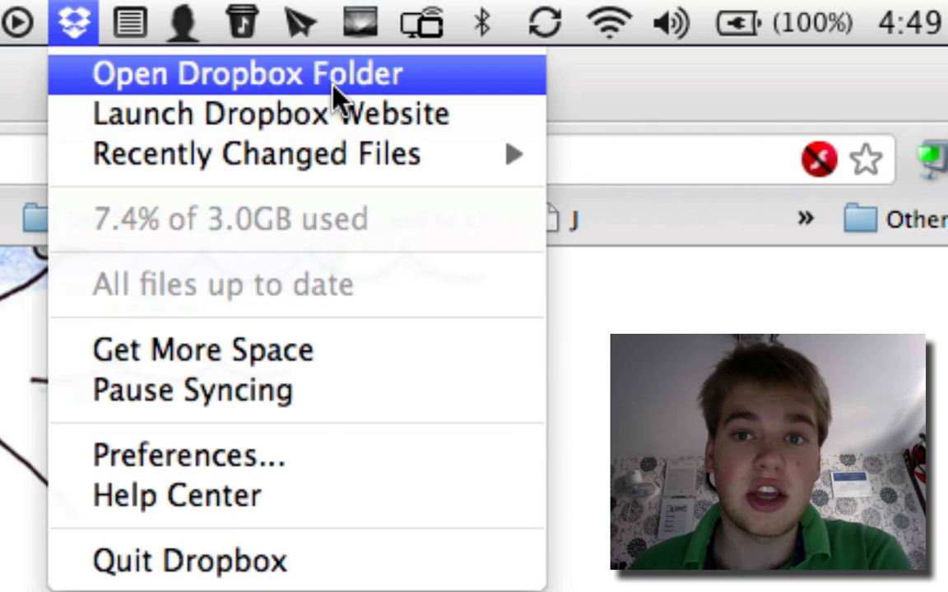
# - Open the Dropbox folder from the menu-bar menu and scroll through its ten folders and photos
pyautogui.click(246, 73)
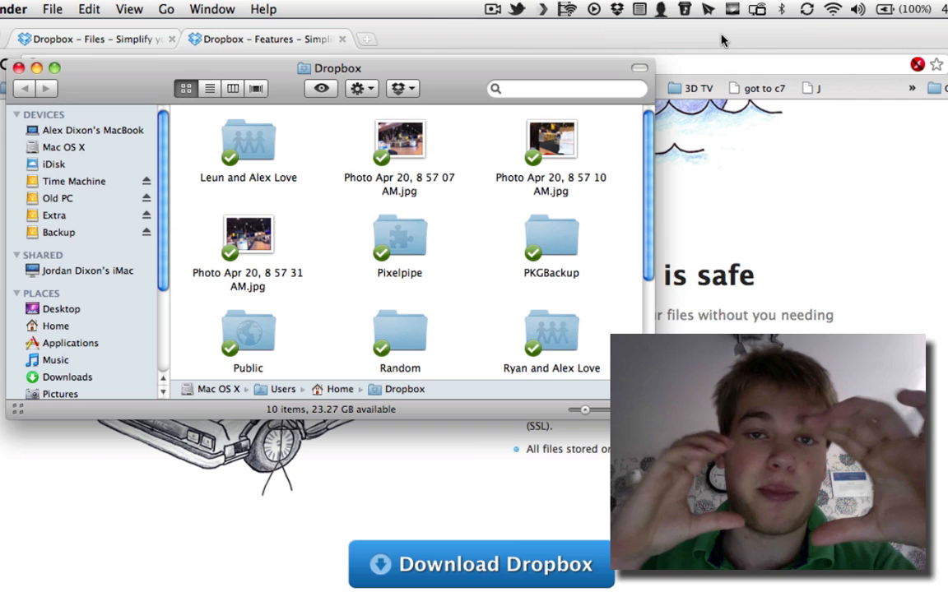
pyautogui.moveTo(370, 295)
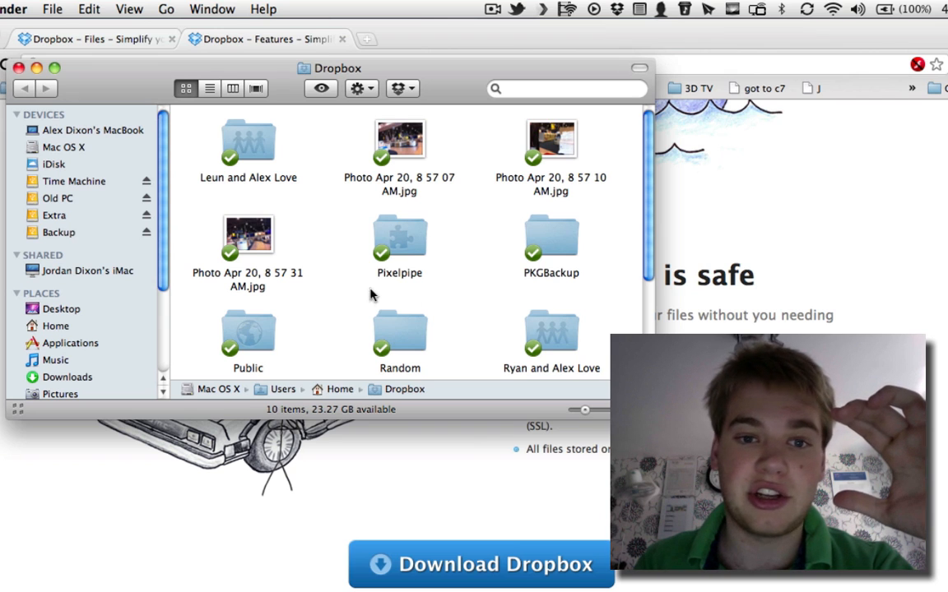
pyautogui.moveTo(513, 307)
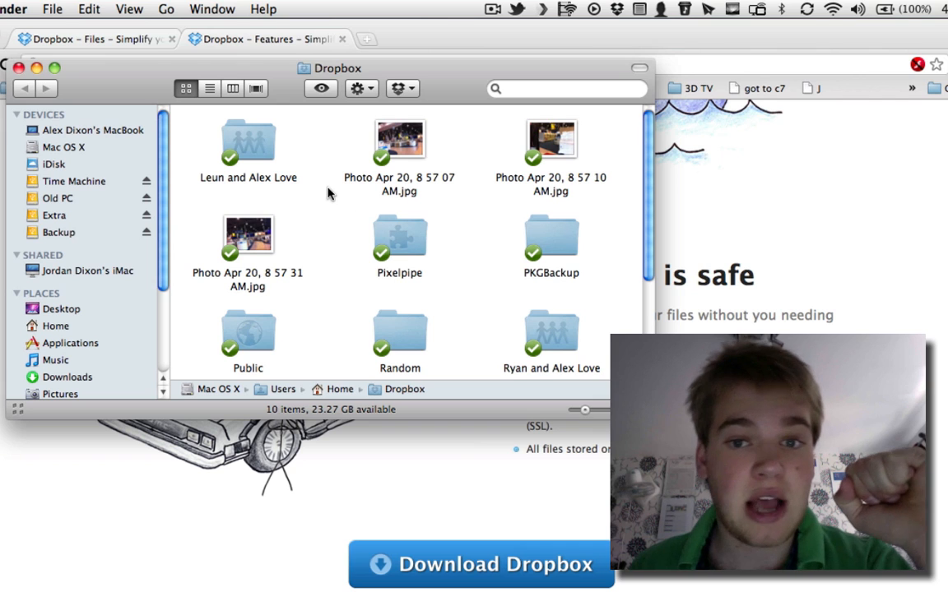
pyautogui.scroll(-3)
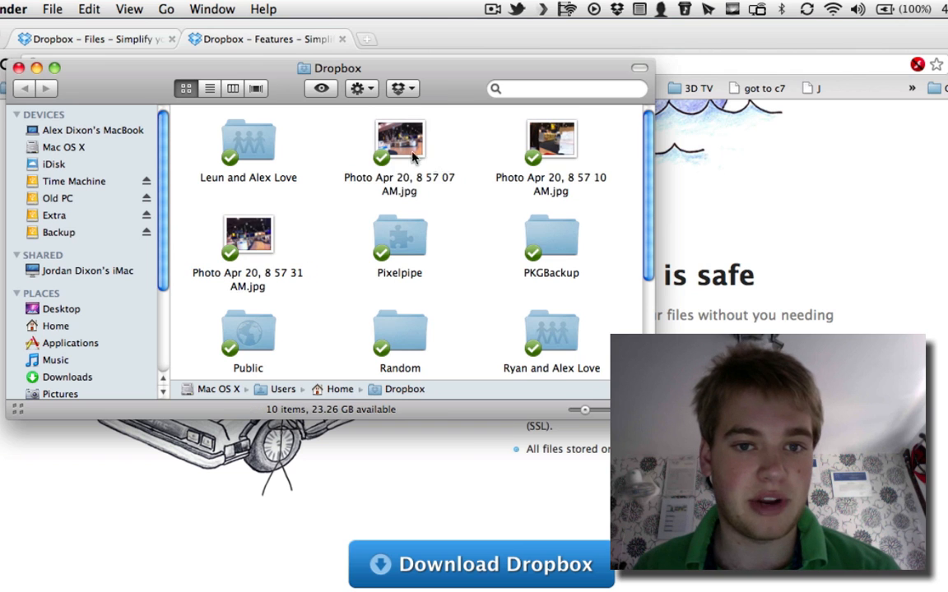
pyautogui.doubleClick(400, 140)
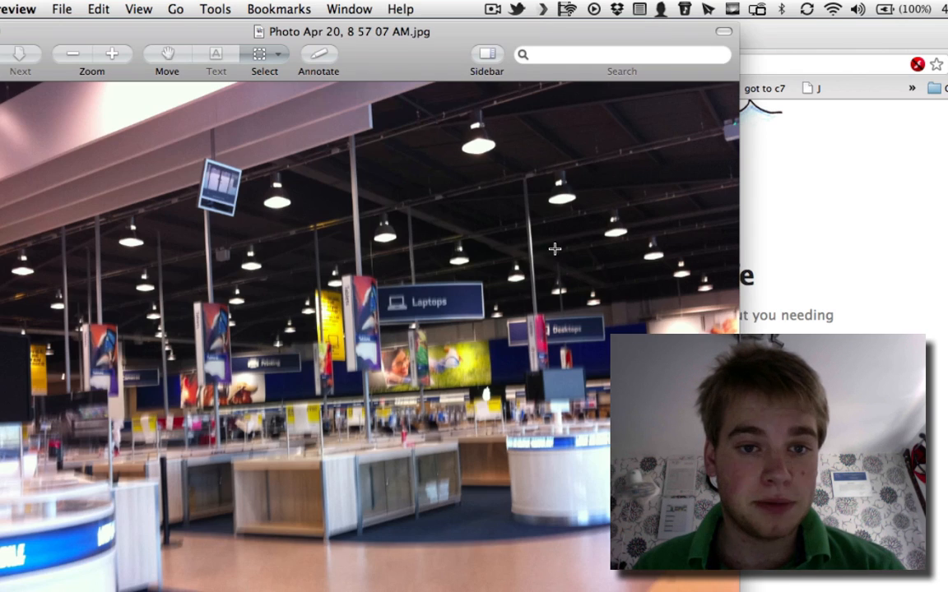
pyautogui.moveTo(561, 252)
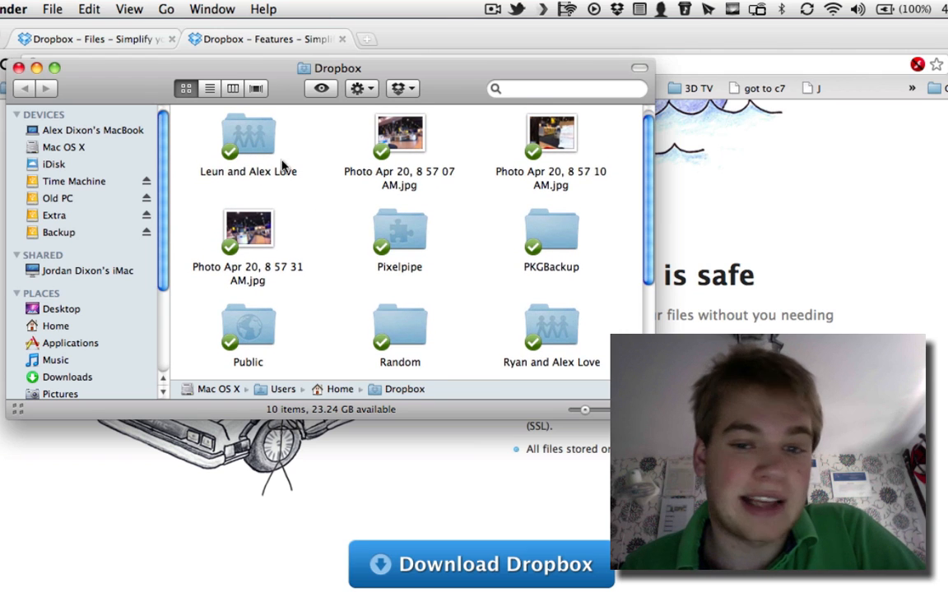
pyautogui.click(551, 325)
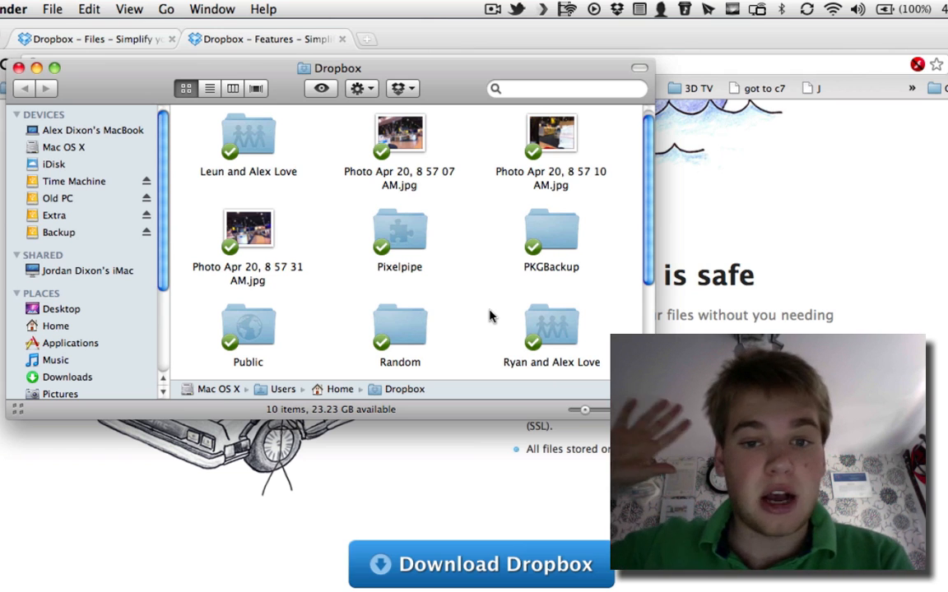
pyautogui.click(248, 134)
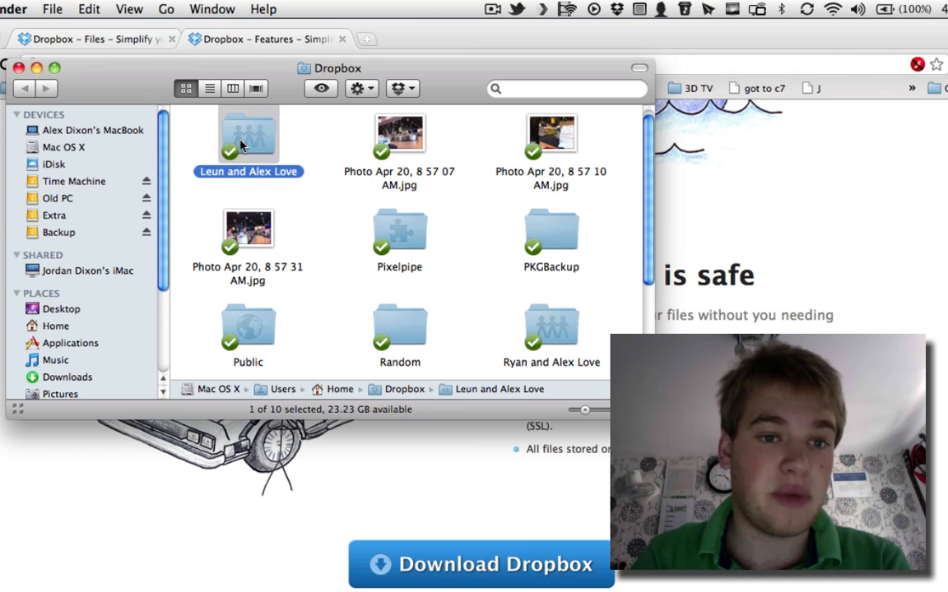
pyautogui.doubleClick(247, 134)
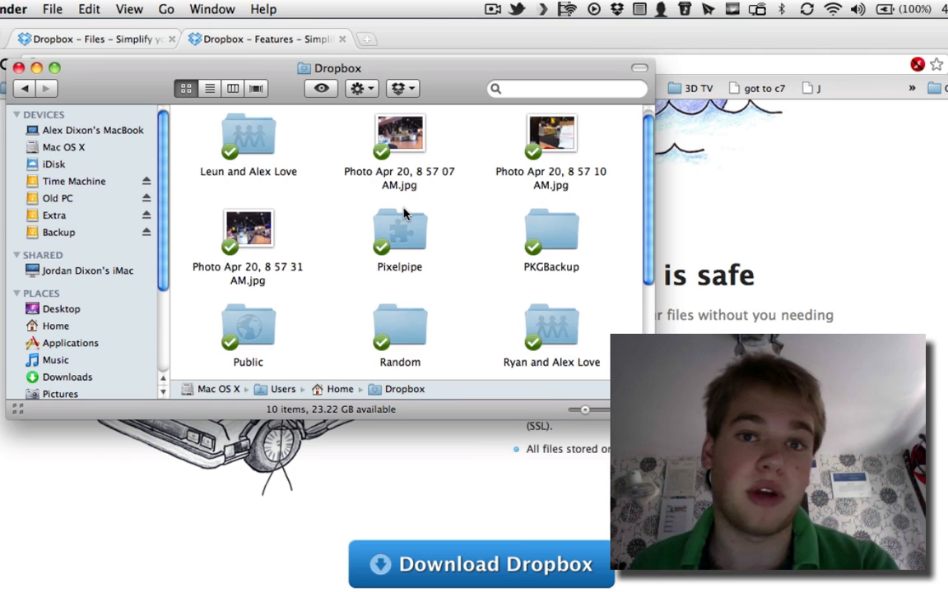
pyautogui.moveTo(555, 344)
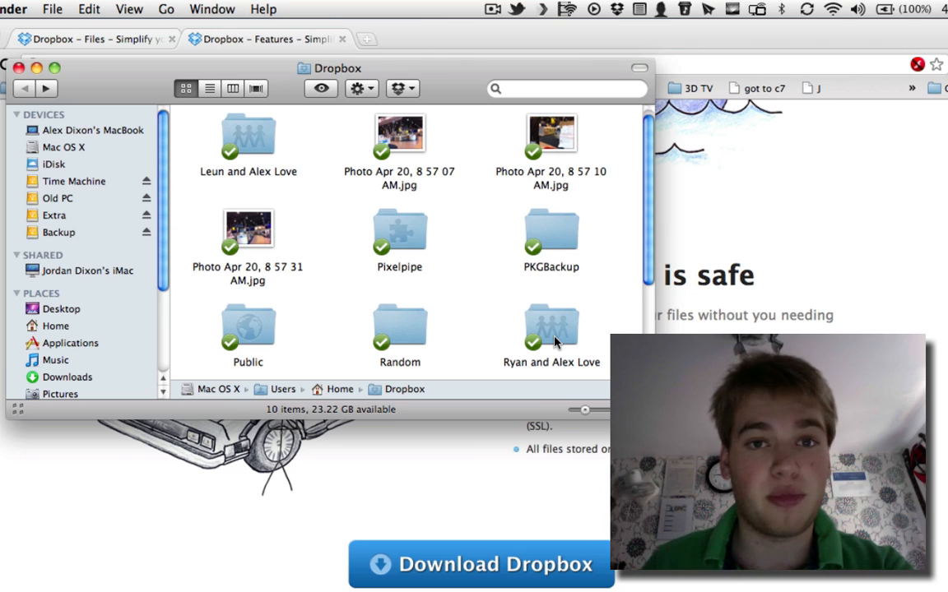
pyautogui.doubleClick(551, 325)
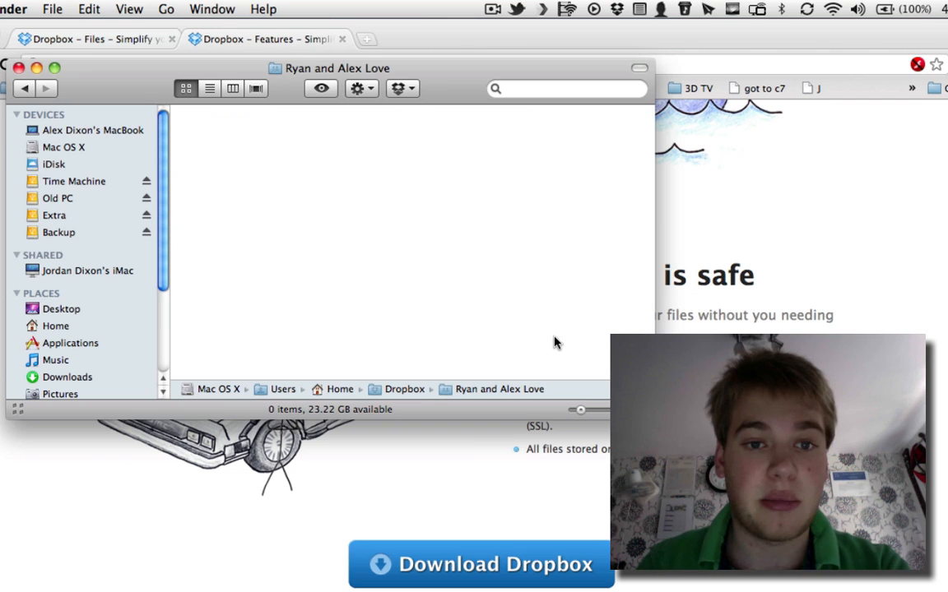
pyautogui.moveTo(415, 308)
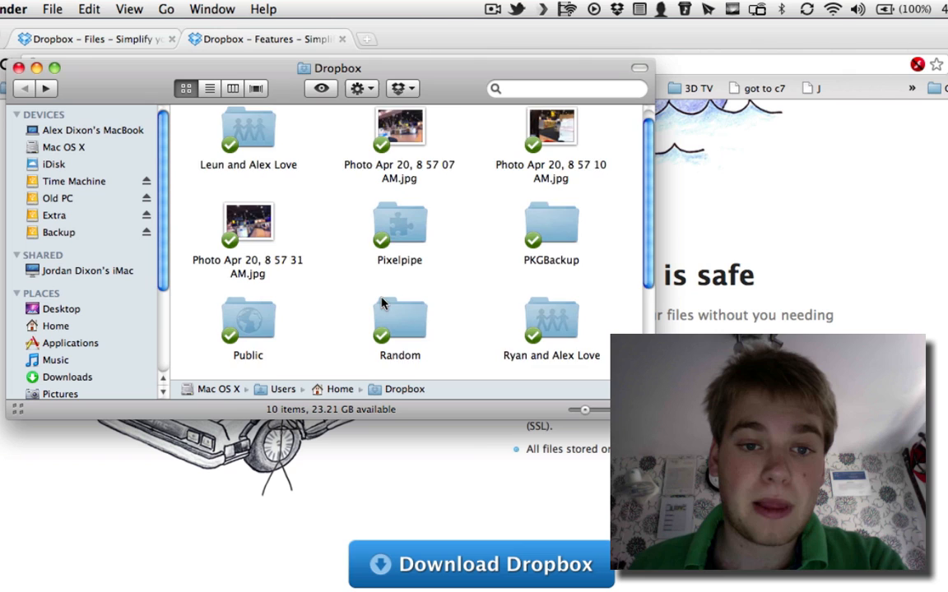
# - Copy the public link of the 'It's Obviously All About You' RTF document in the Public folder
pyautogui.scroll(-3)
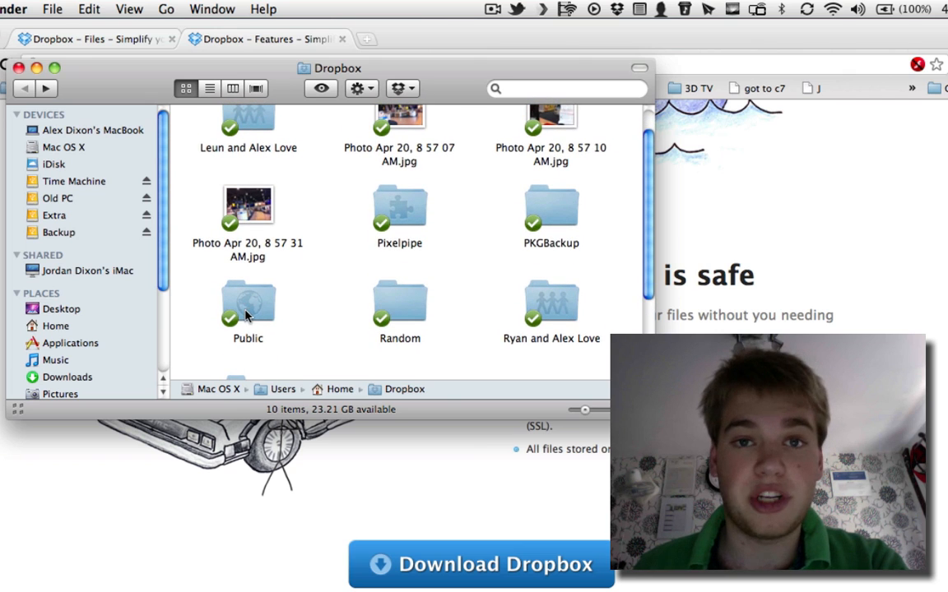
pyautogui.doubleClick(248, 300)
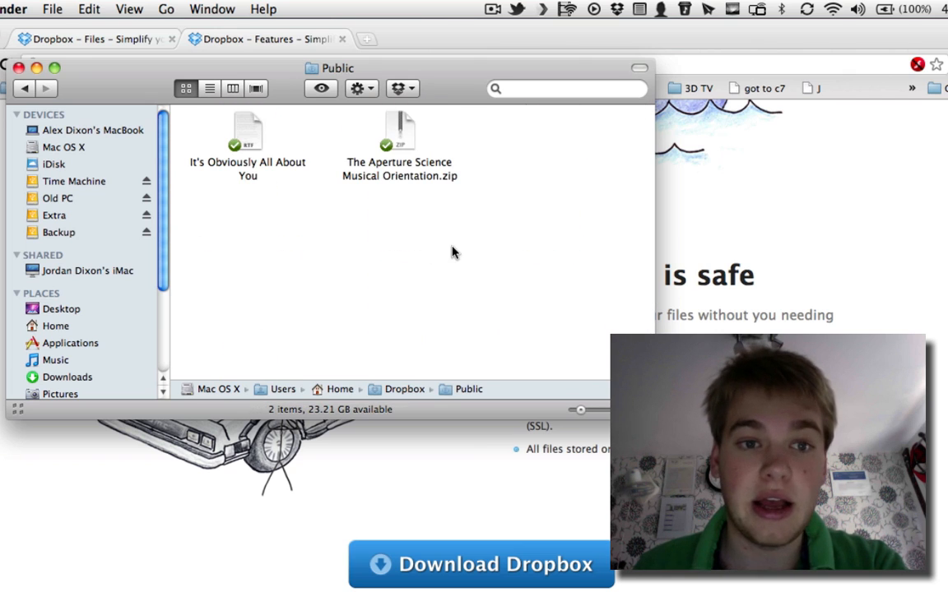
pyautogui.rightClick(247, 136)
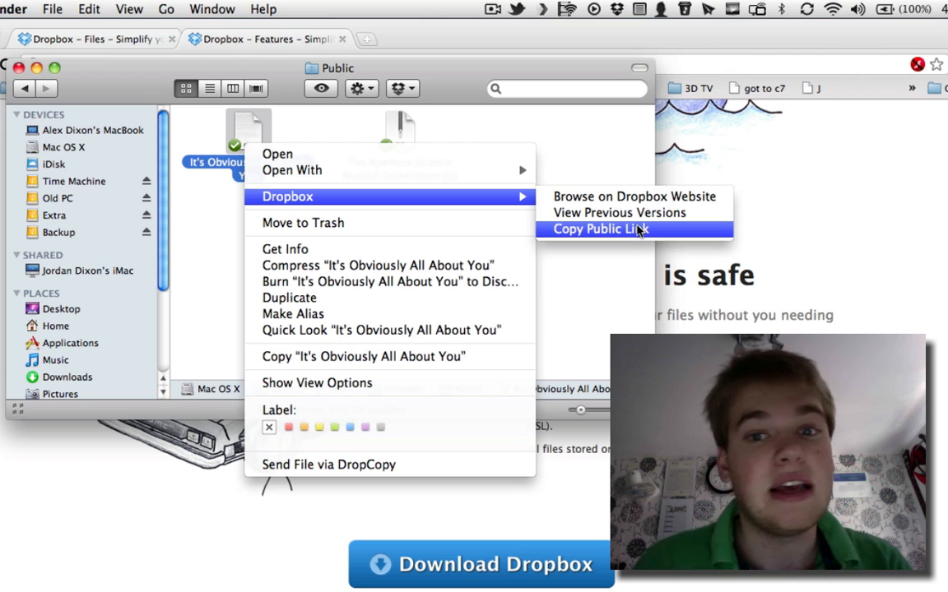
pyautogui.click(598, 229)
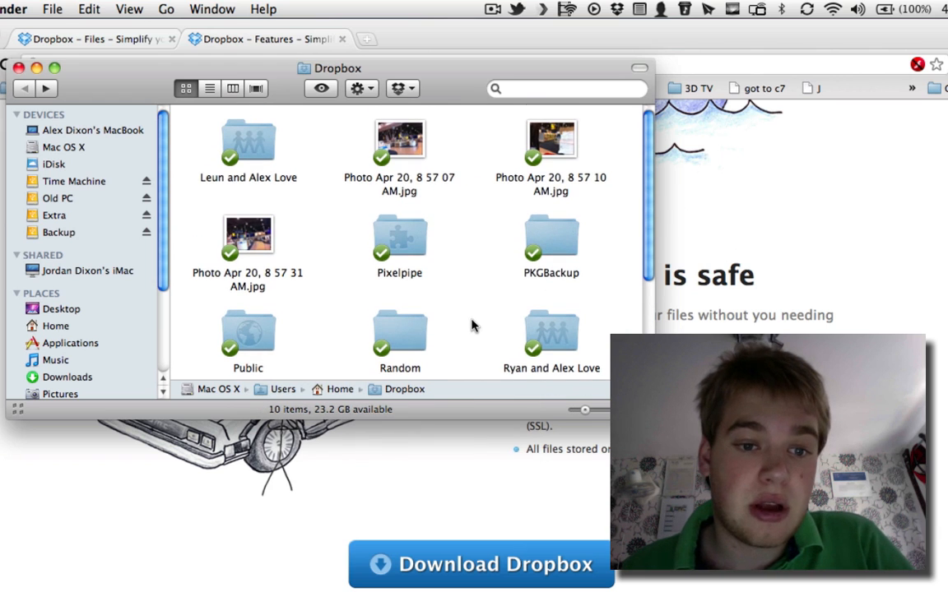
pyautogui.scroll(-3)
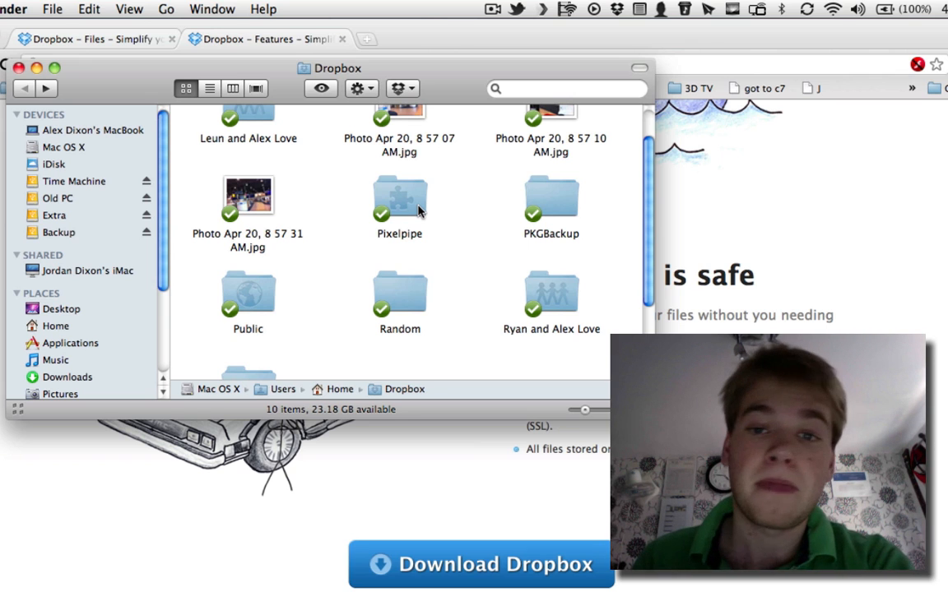
pyautogui.click(551, 198)
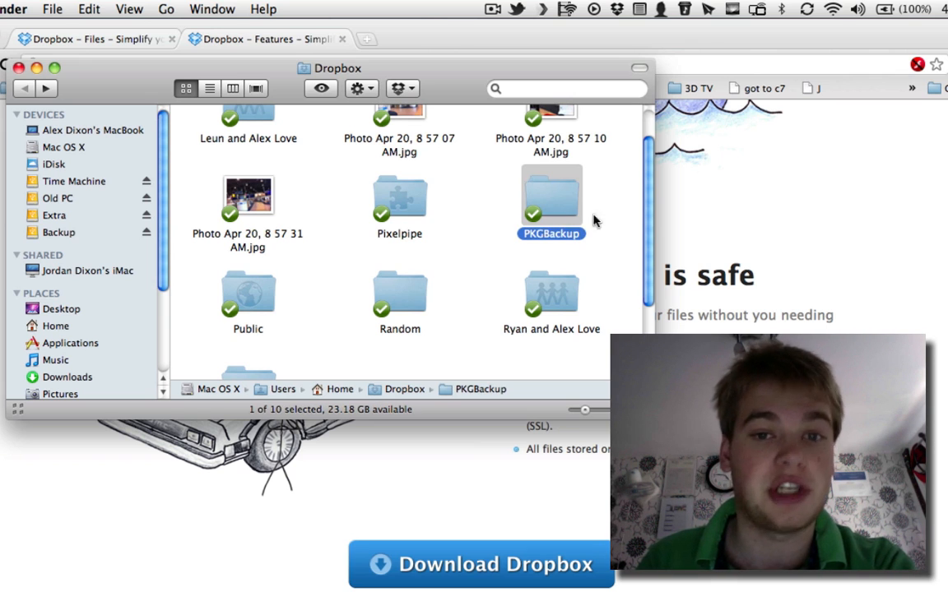
pyautogui.moveTo(609, 220)
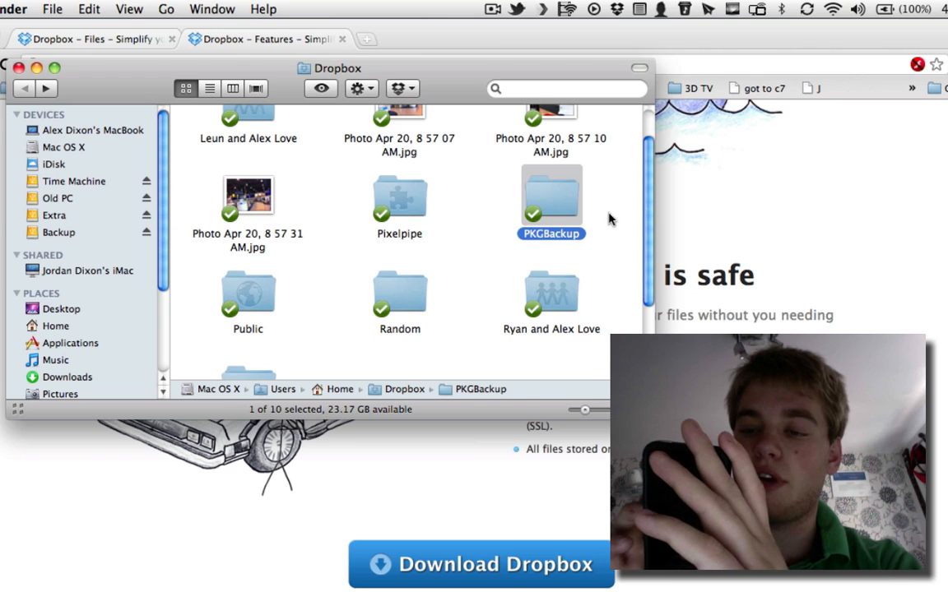
pyautogui.moveTo(556, 215)
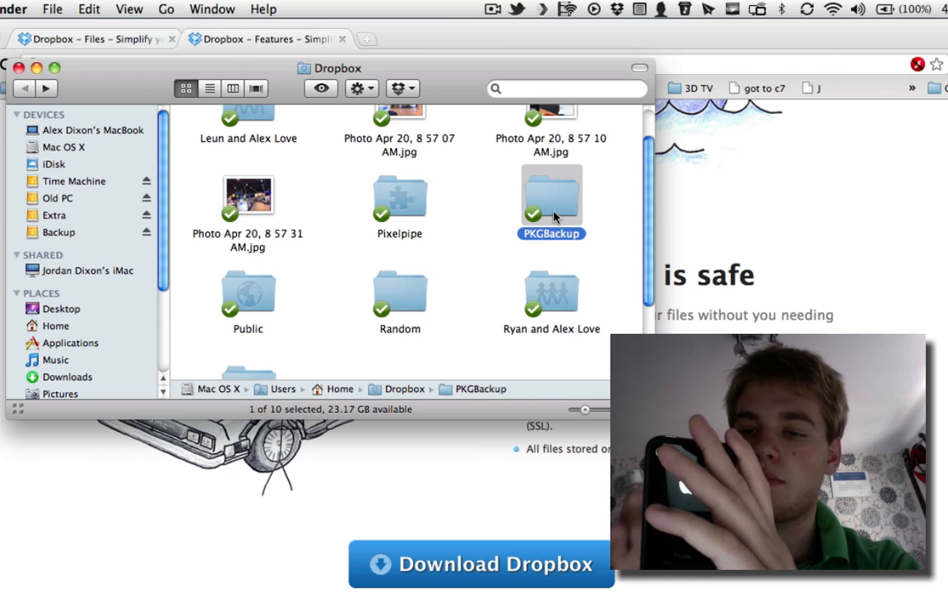